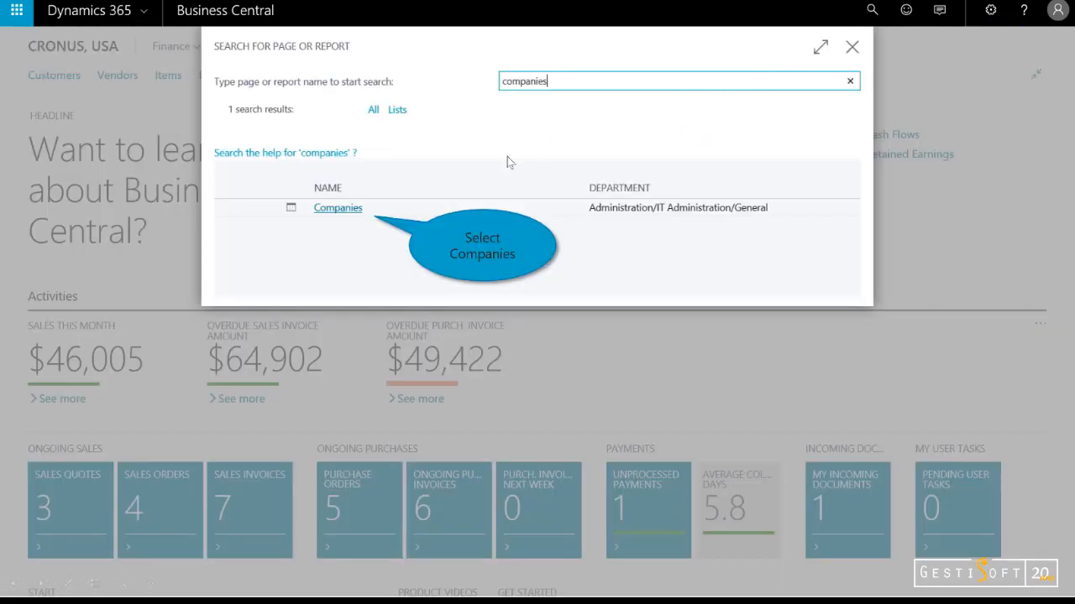
Open the Companies page from the search results.
click(338, 207)
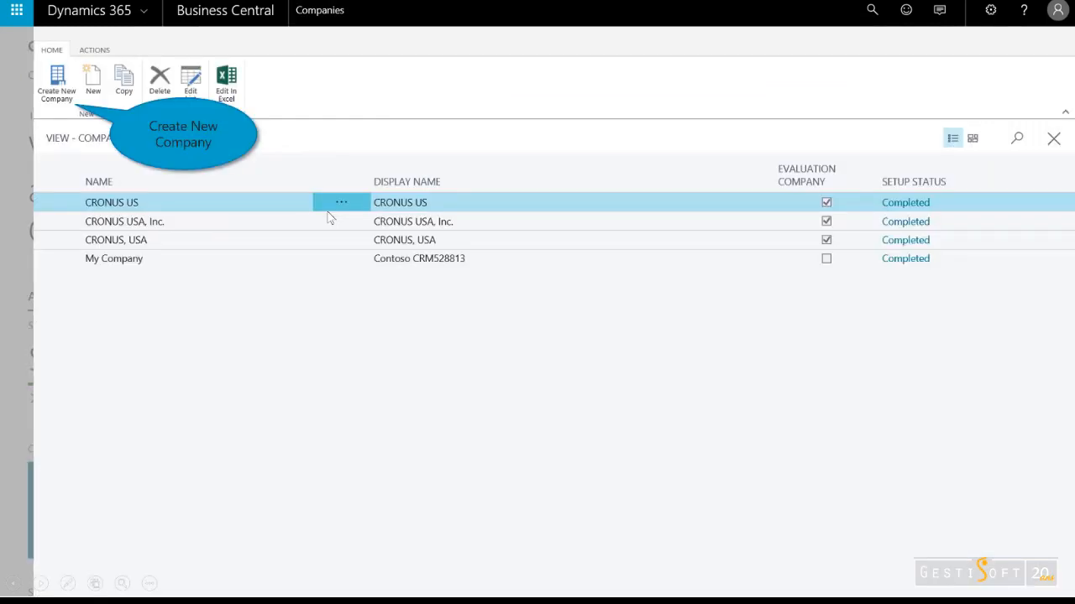
mouse_move(389, 267)
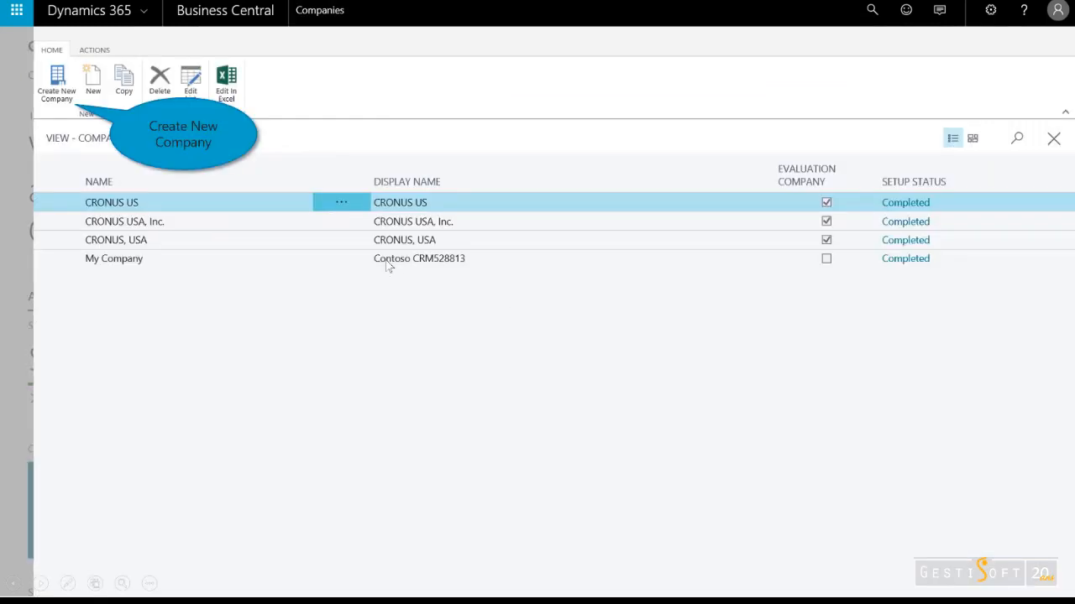
mouse_move(54, 115)
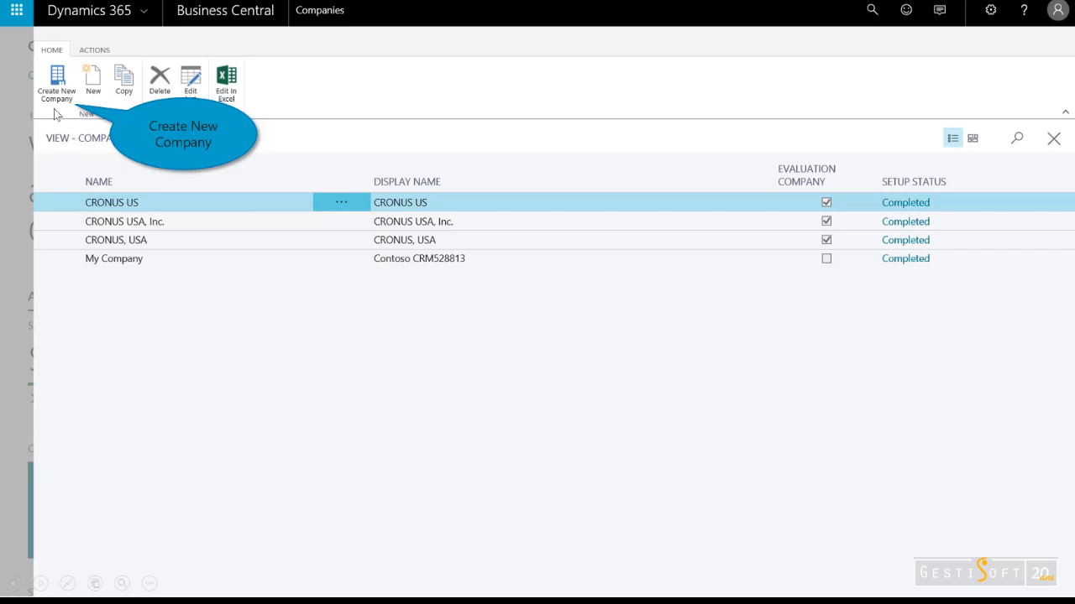
Create the company 'CRONUS, USA Subsidiary' with Production - Setup Data Only.
click(56, 82)
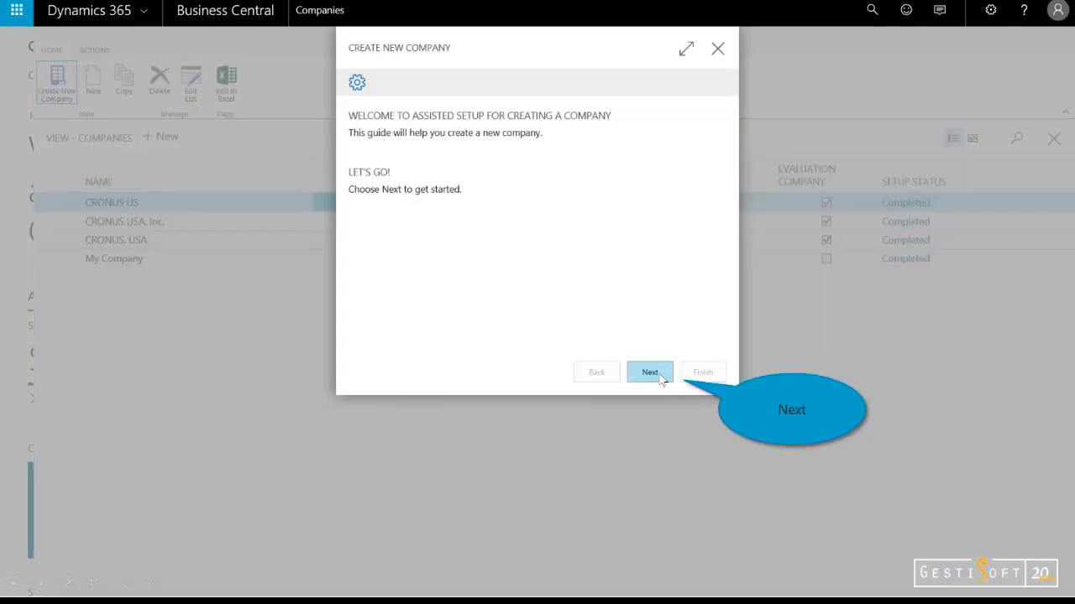
click(649, 372)
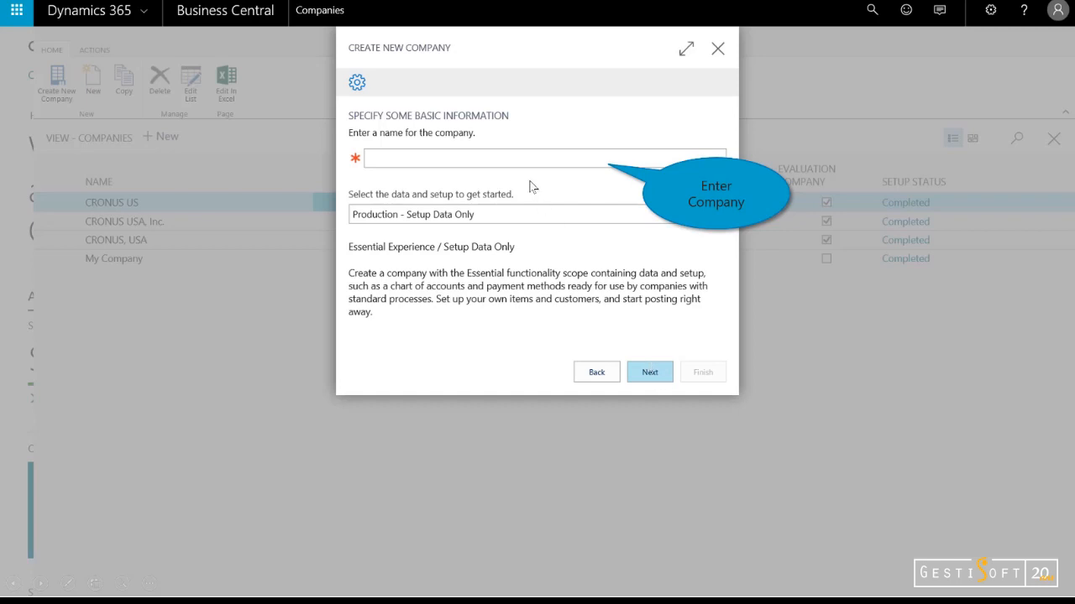
text(CRONUS, USA Subsidiary)
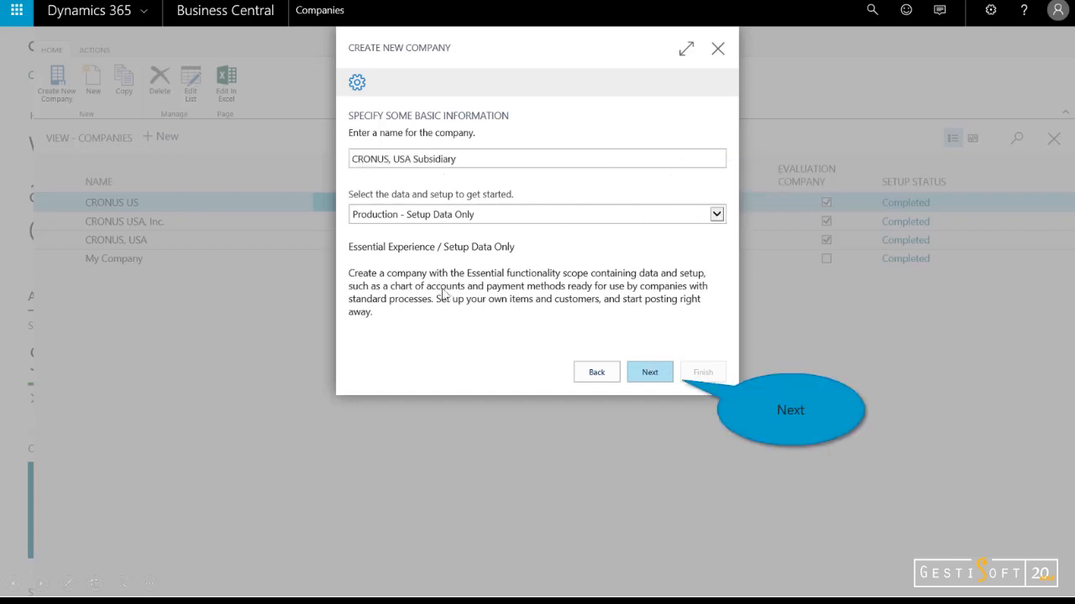
click(649, 372)
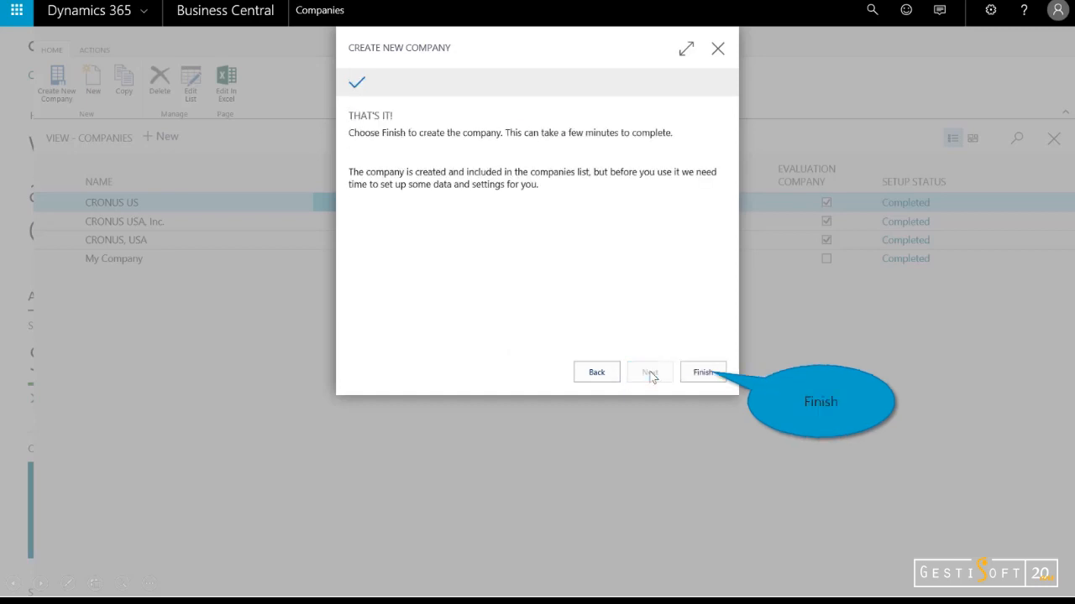
click(703, 372)
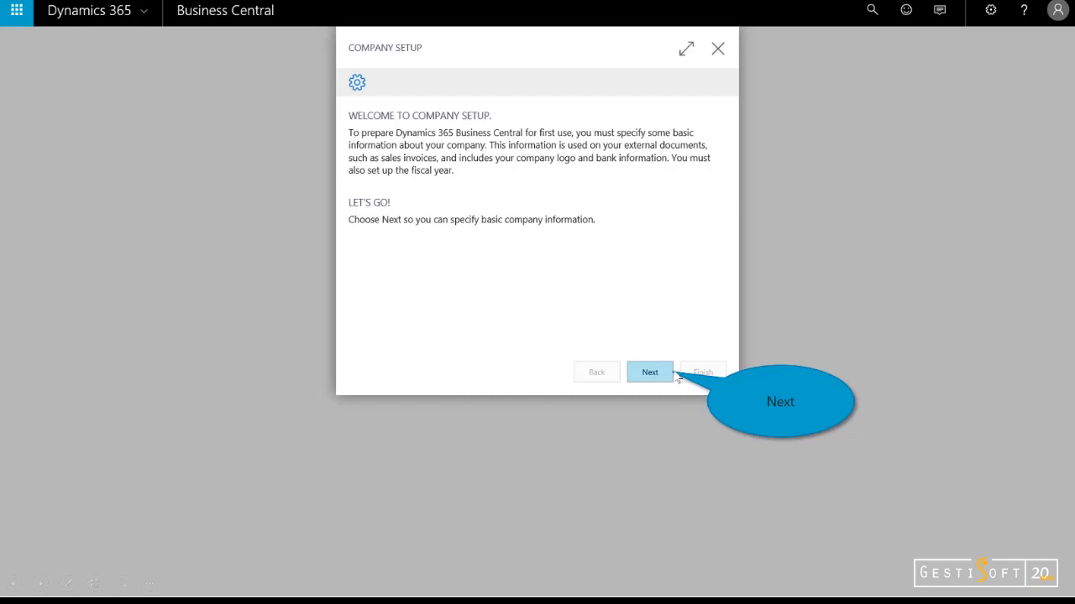
Enter the Denver address and contact details, then reach the bank feed option.
click(649, 372)
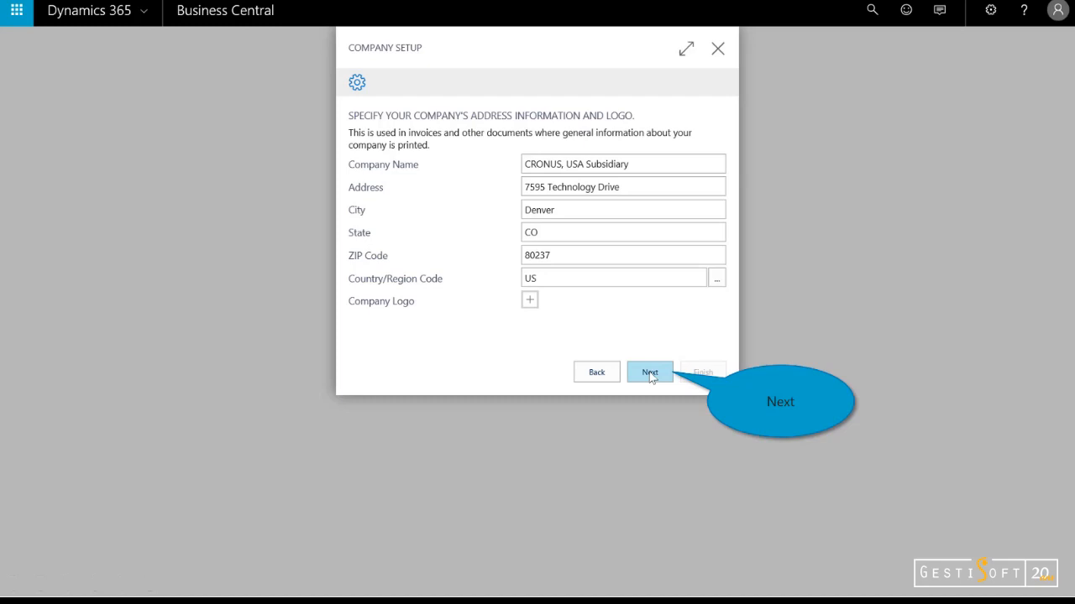
mouse_move(620, 371)
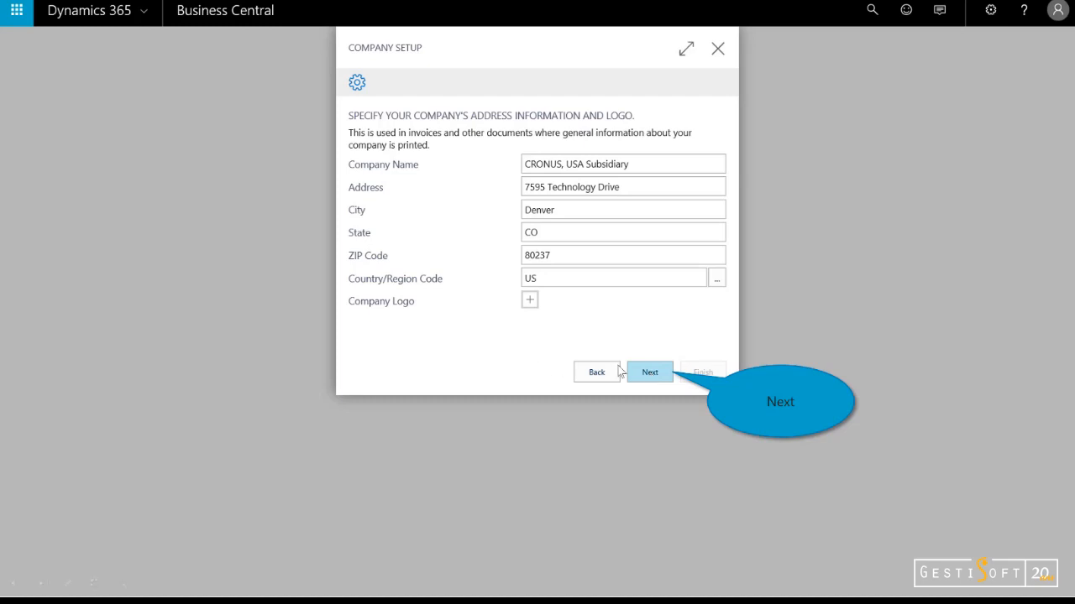
click(649, 372)
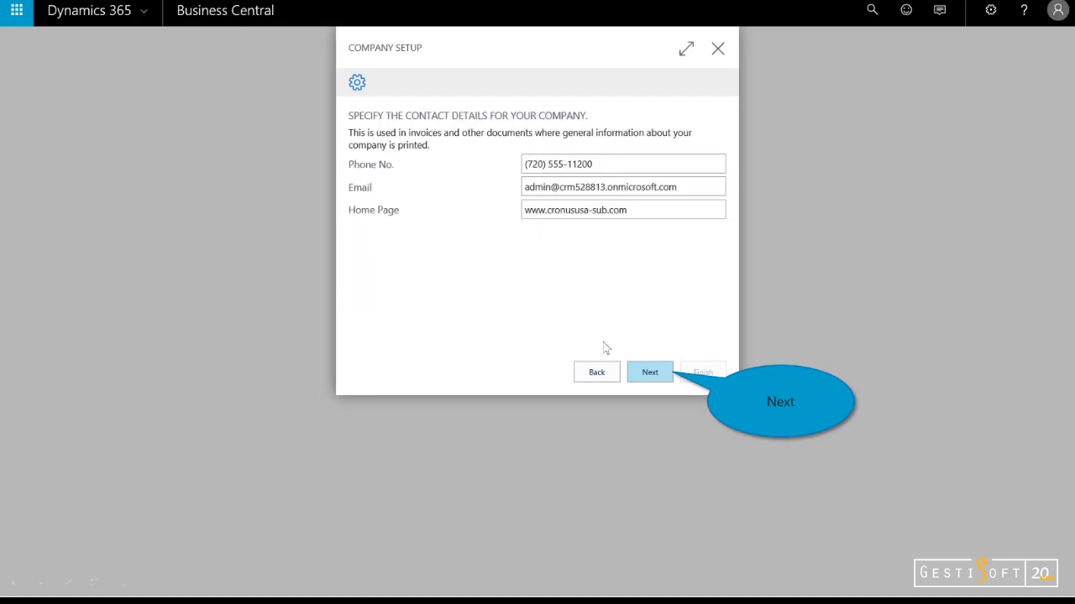
click(649, 372)
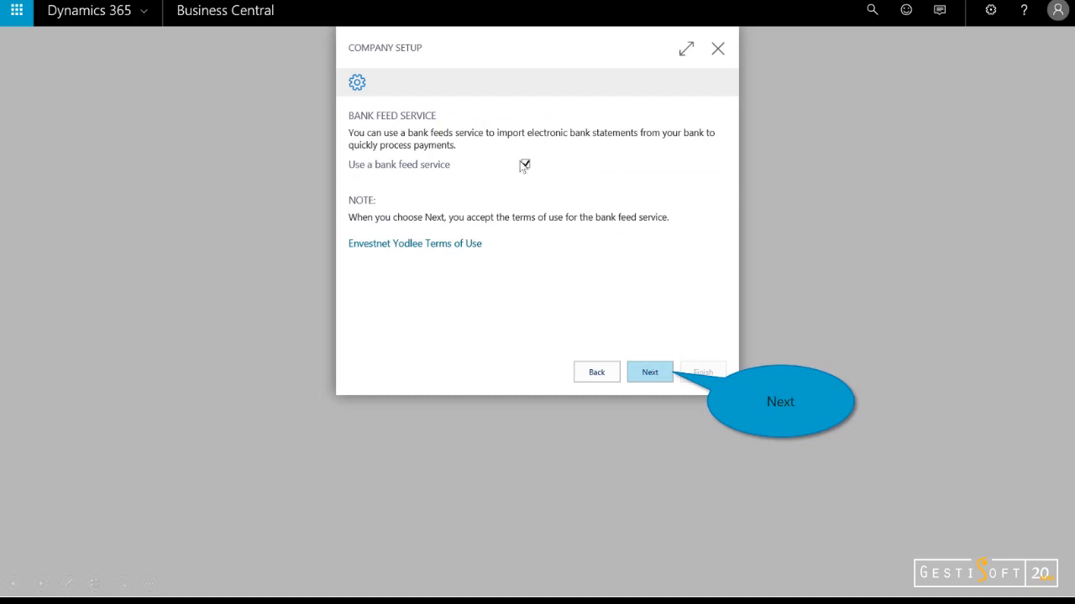
mouse_move(560, 360)
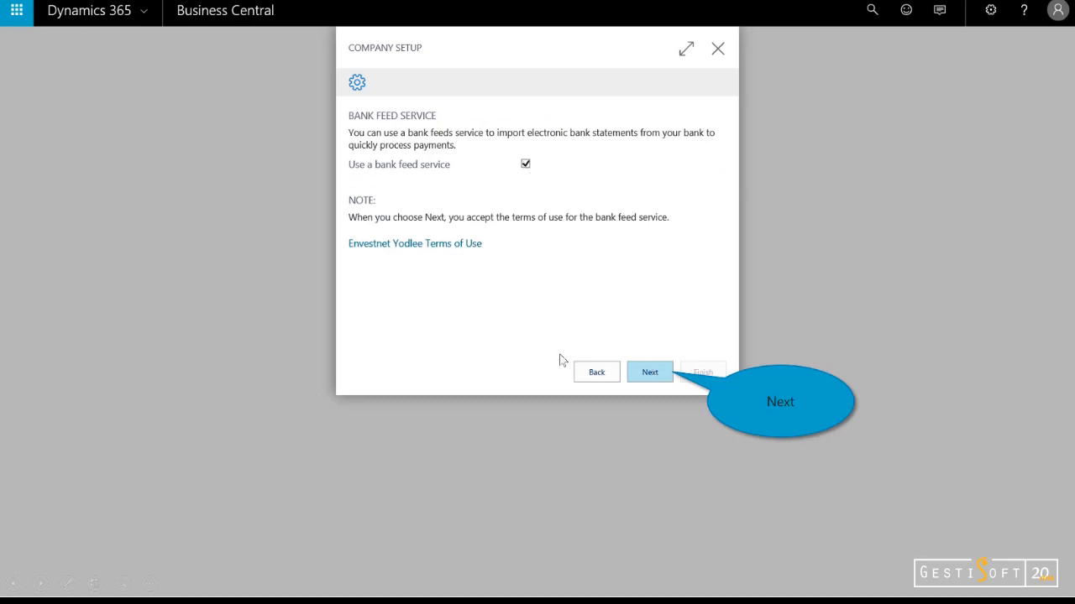
mouse_move(625, 395)
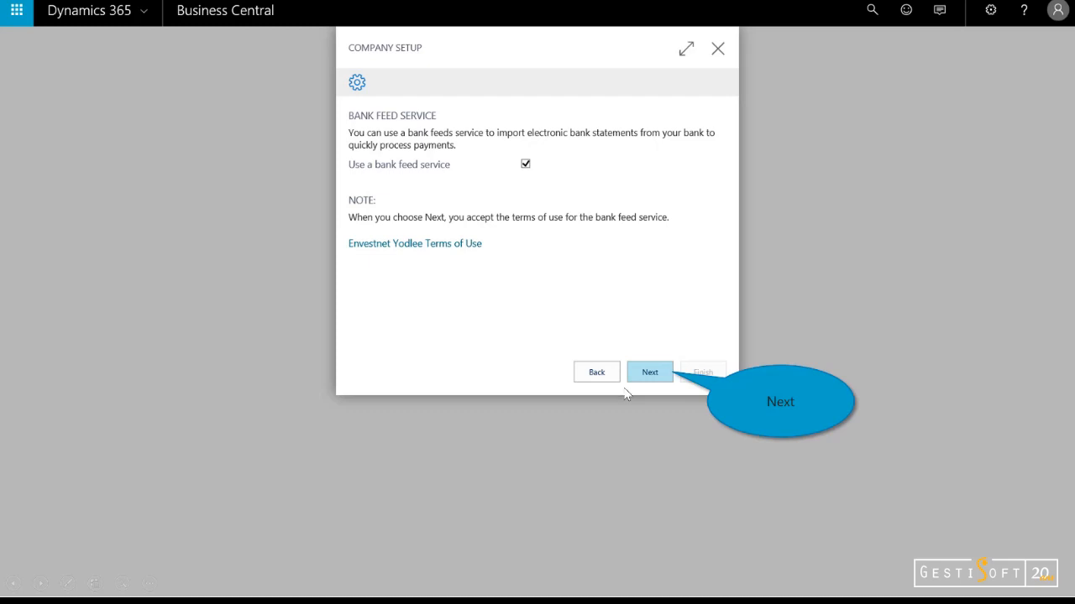
Accept the bank feed terms and choose Chase as the bank to link.
click(649, 372)
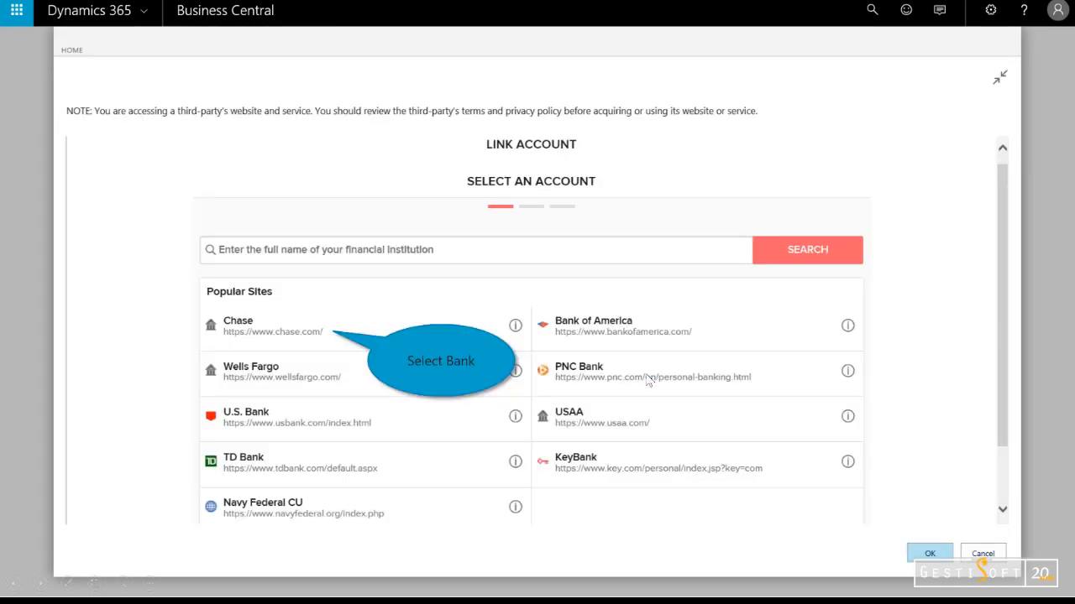
click(238, 325)
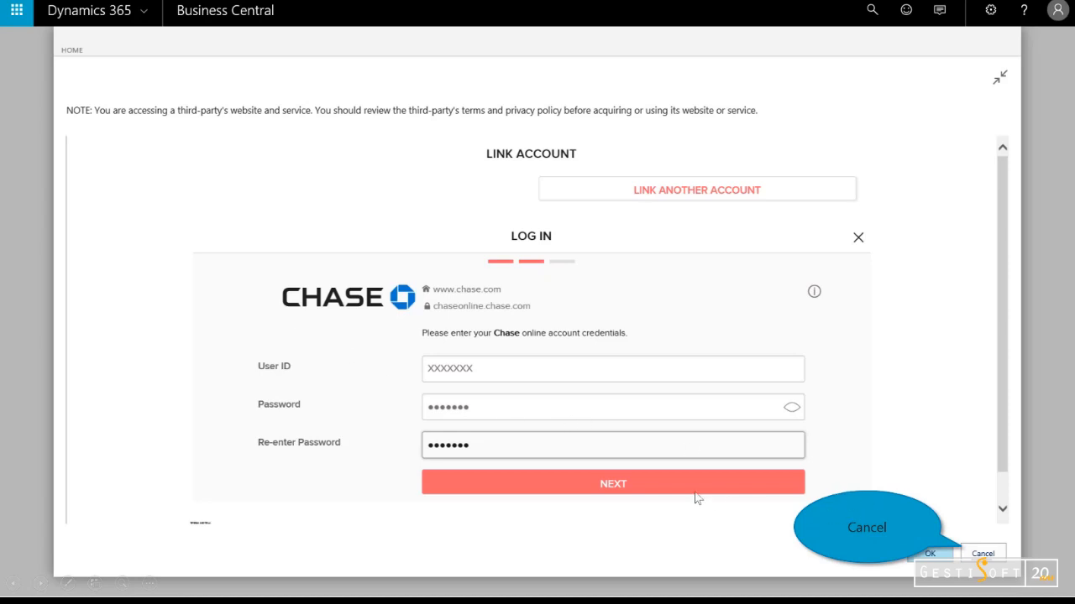
mouse_move(483, 454)
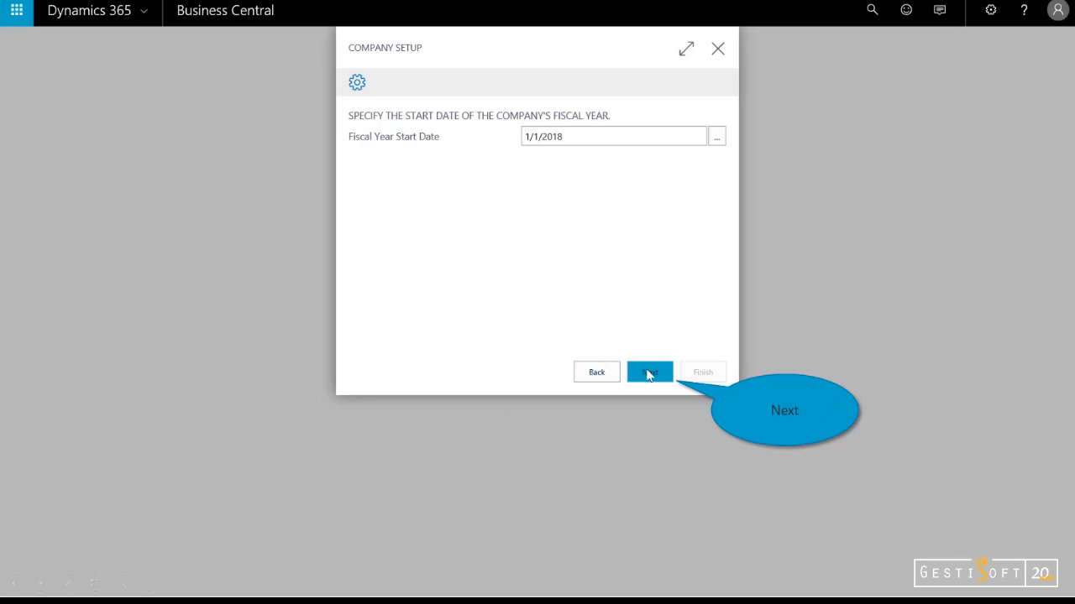
Keep the 1/1/2018 fiscal year start, choose FIFO costing, and finish setup.
click(649, 372)
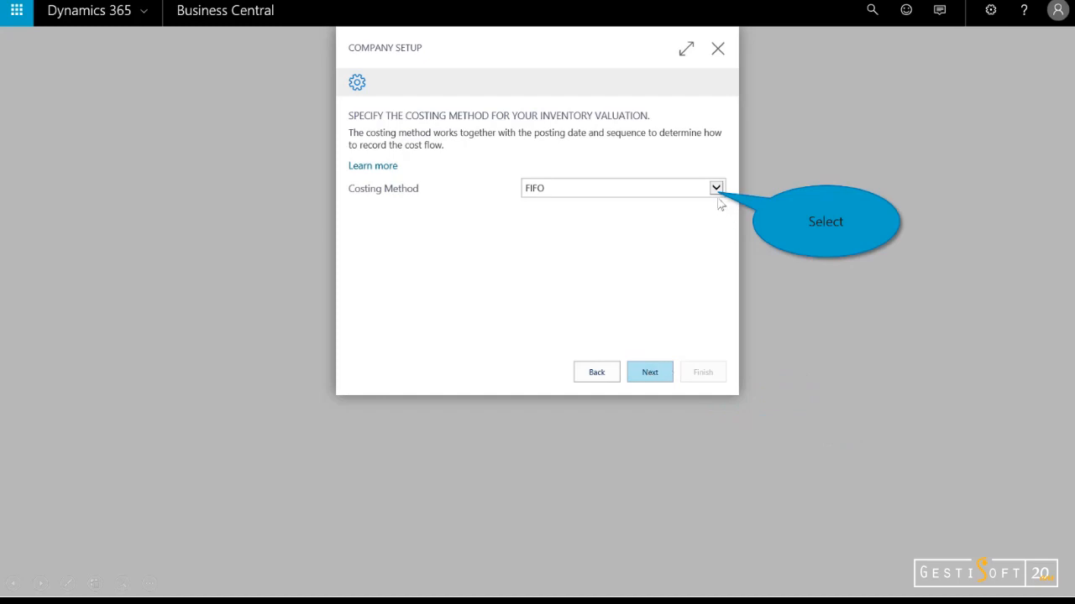
mouse_move(719, 201)
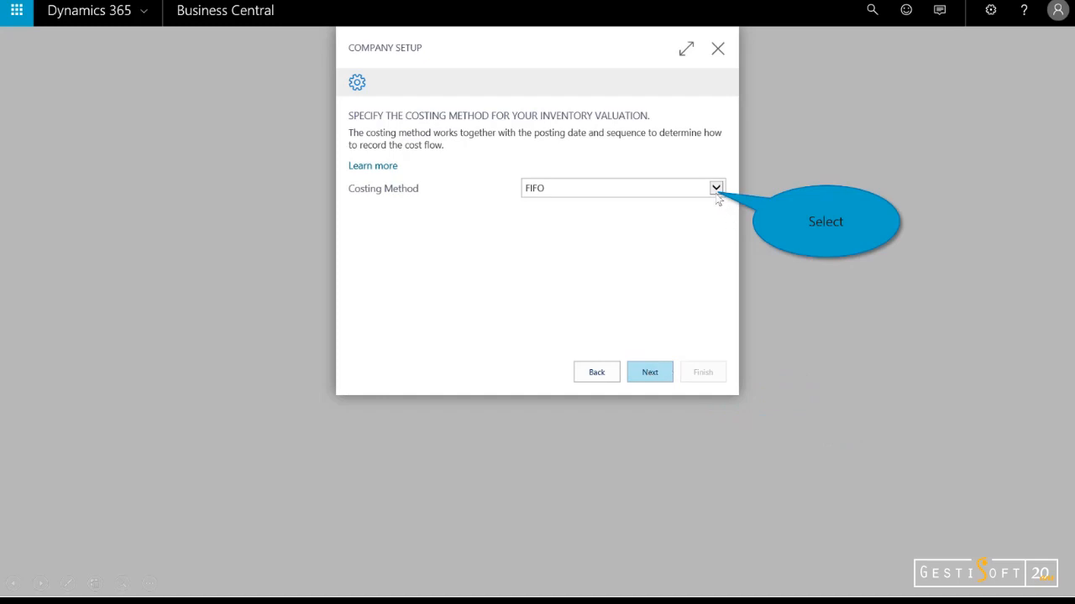
click(716, 187)
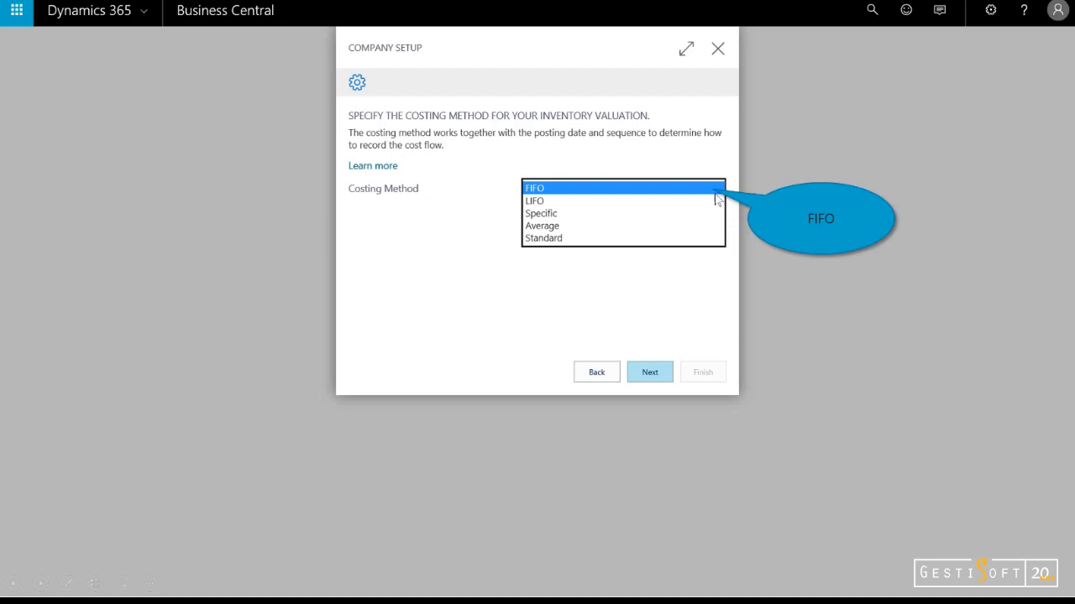
click(534, 187)
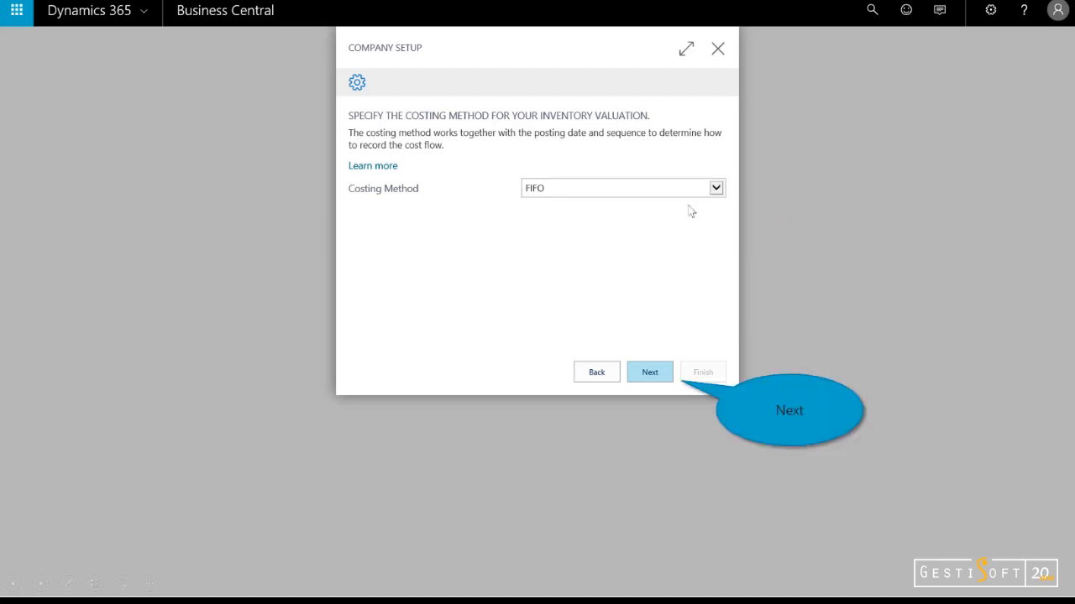
click(649, 372)
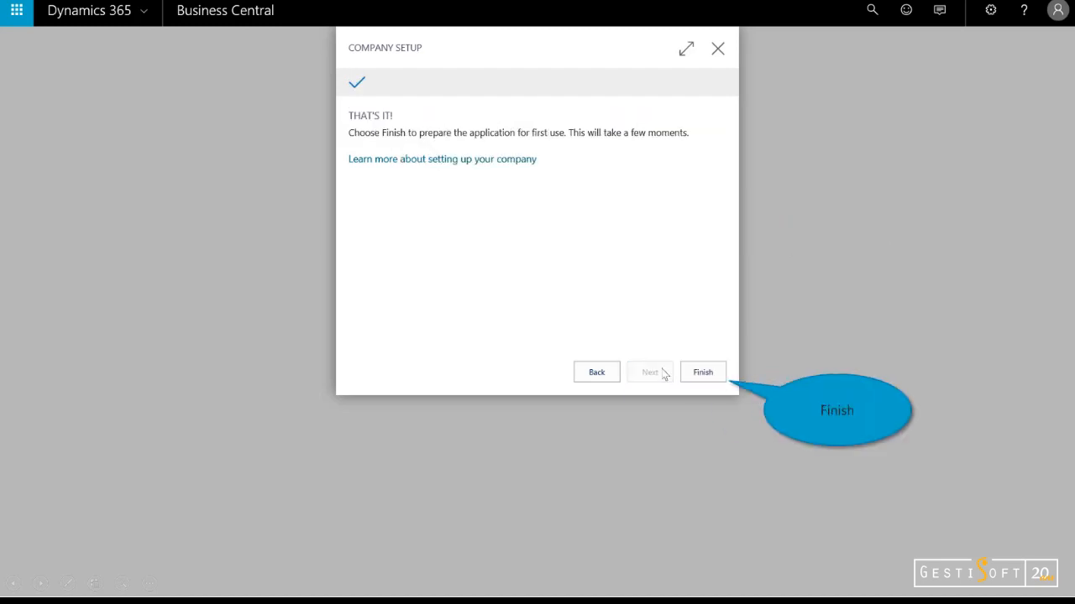
click(703, 372)
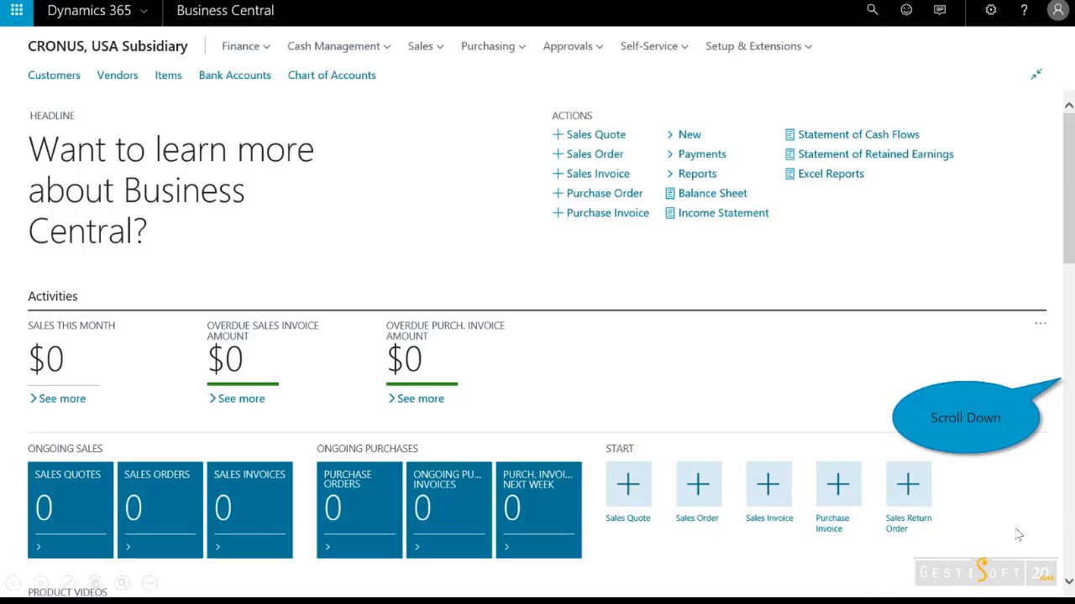
scroll(down, 3)
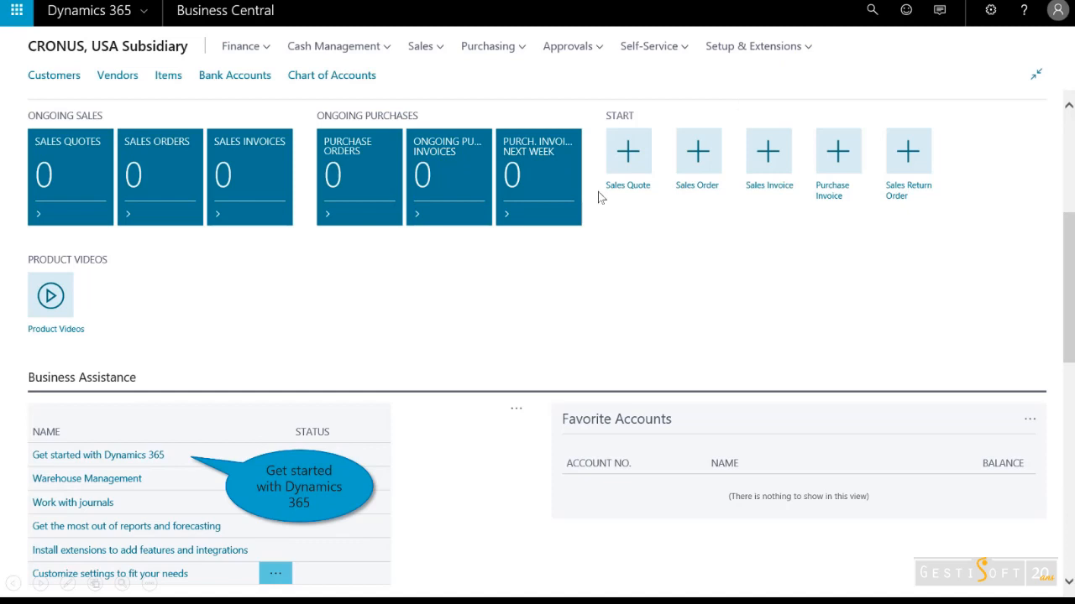
mouse_move(146, 380)
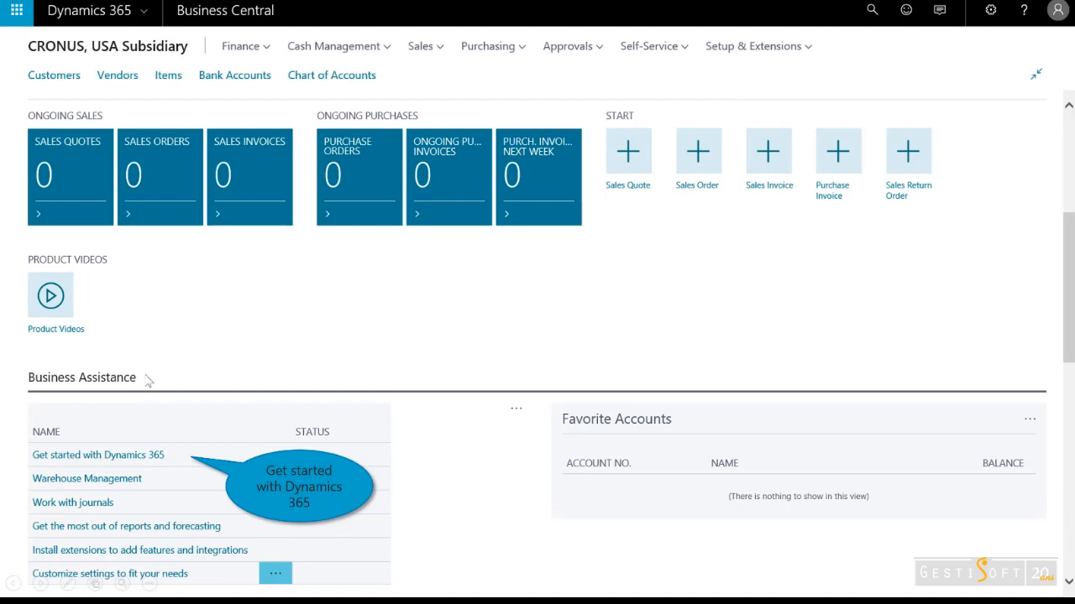
mouse_move(119, 459)
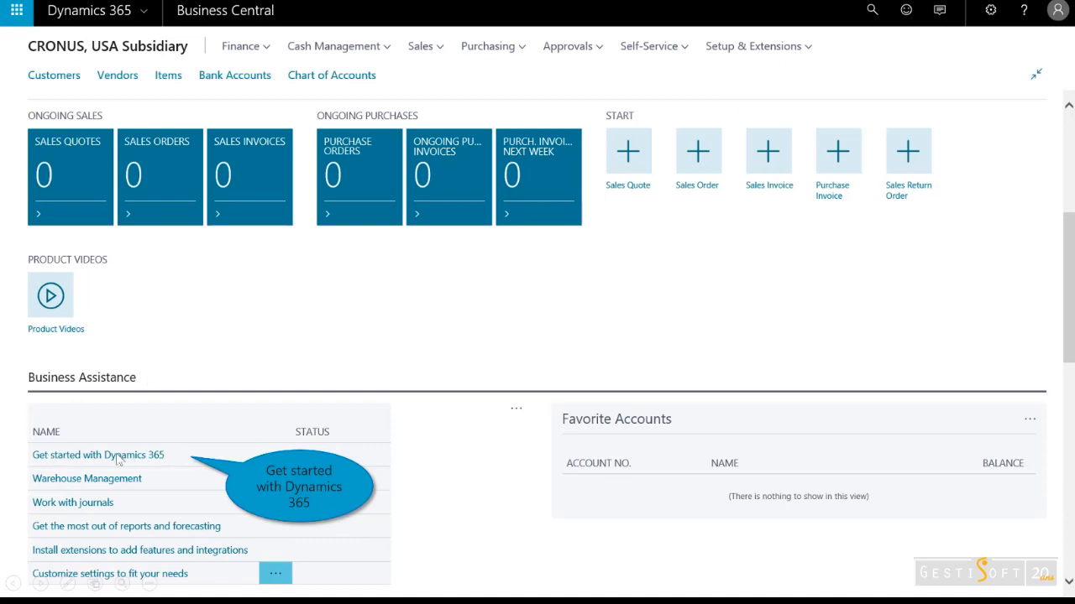
click(97, 455)
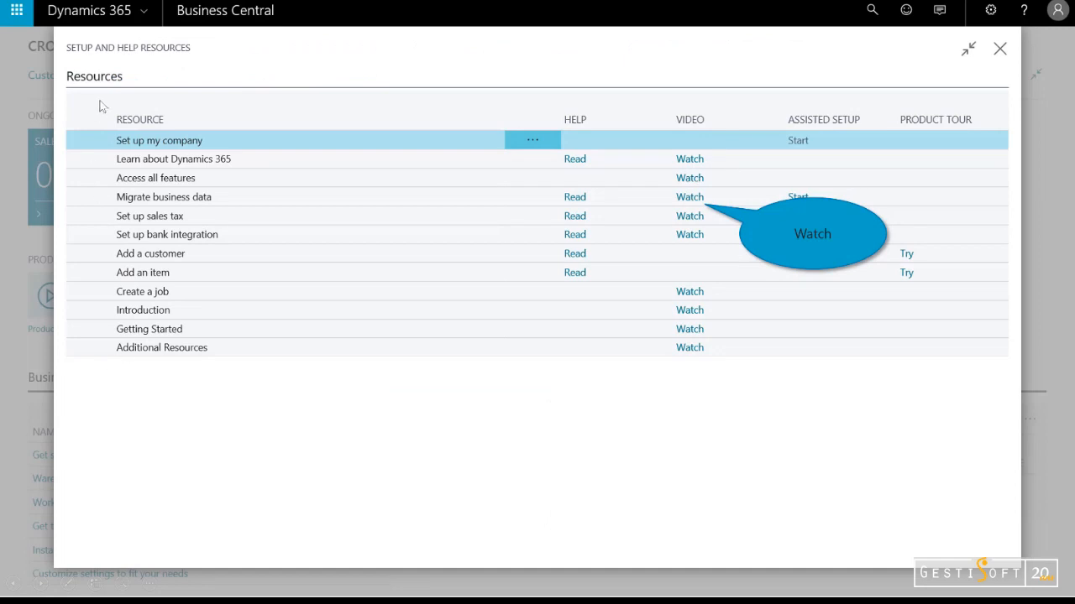
mouse_move(731, 131)
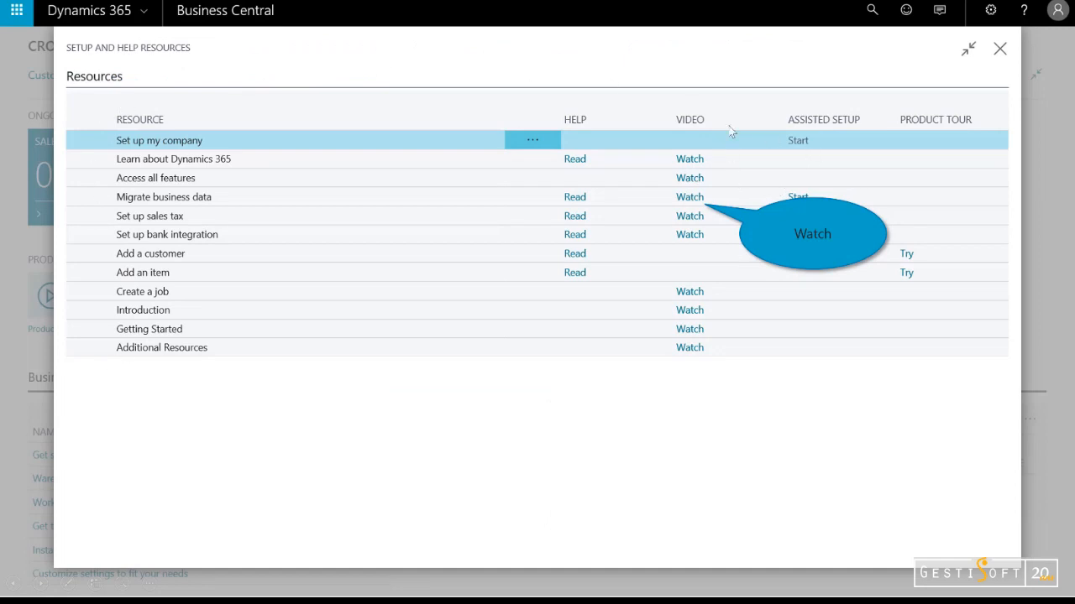
mouse_move(376, 320)
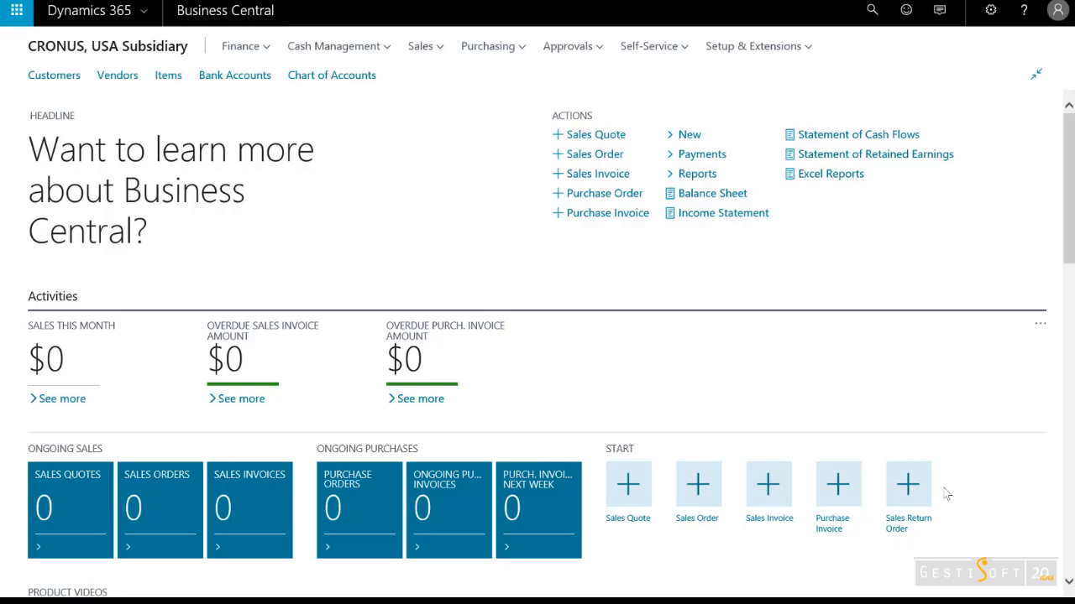
Open the Setup & Extensions menu in the navigation bar.
click(750, 46)
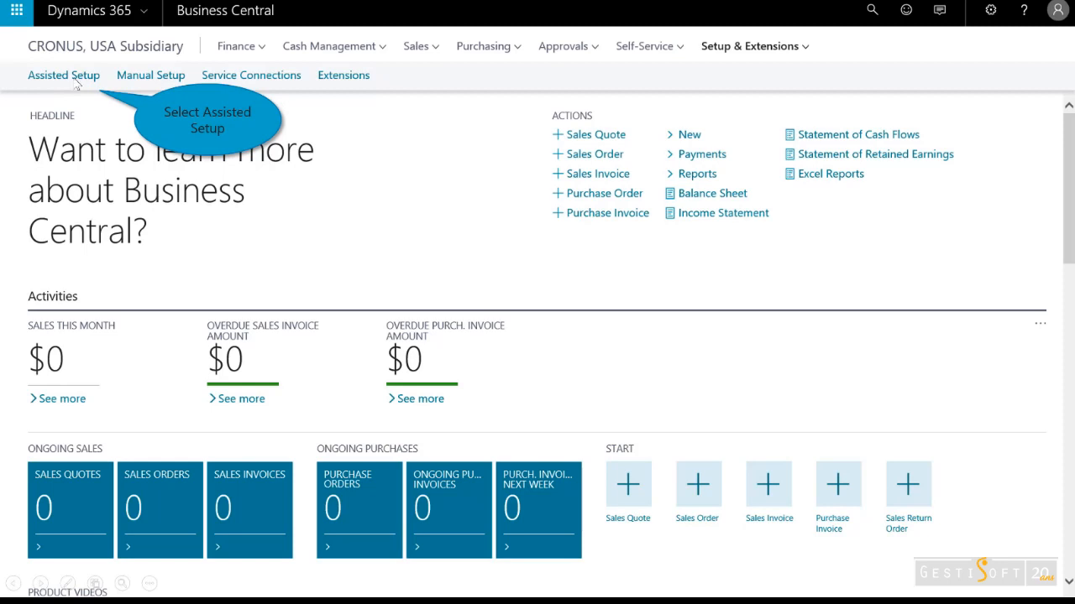
Launch Migrate business data from Assisted Setup and choose Import from Excel.
click(64, 75)
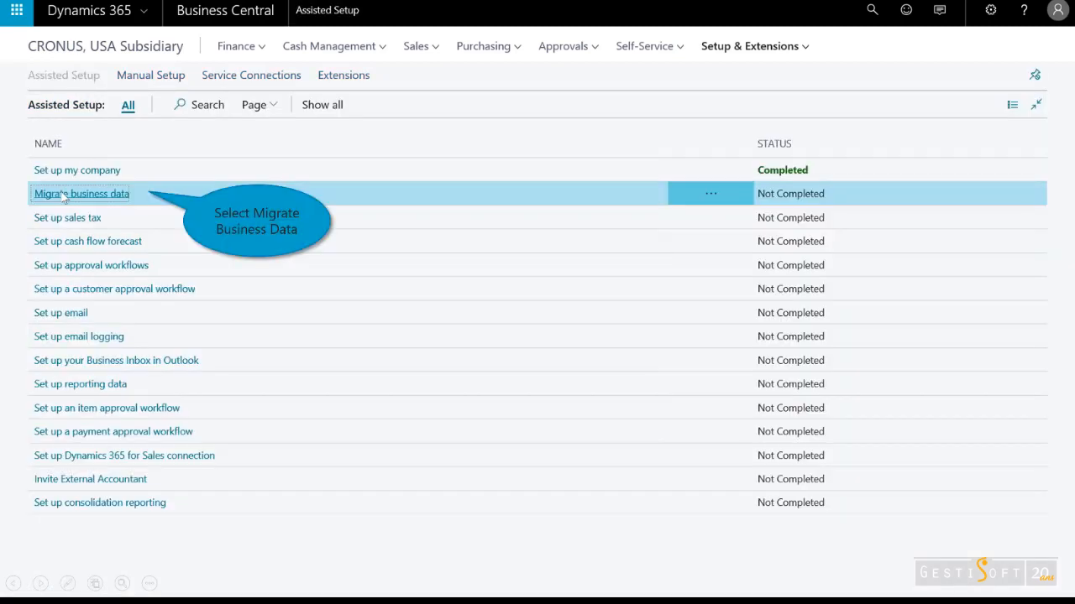
mouse_move(749, 176)
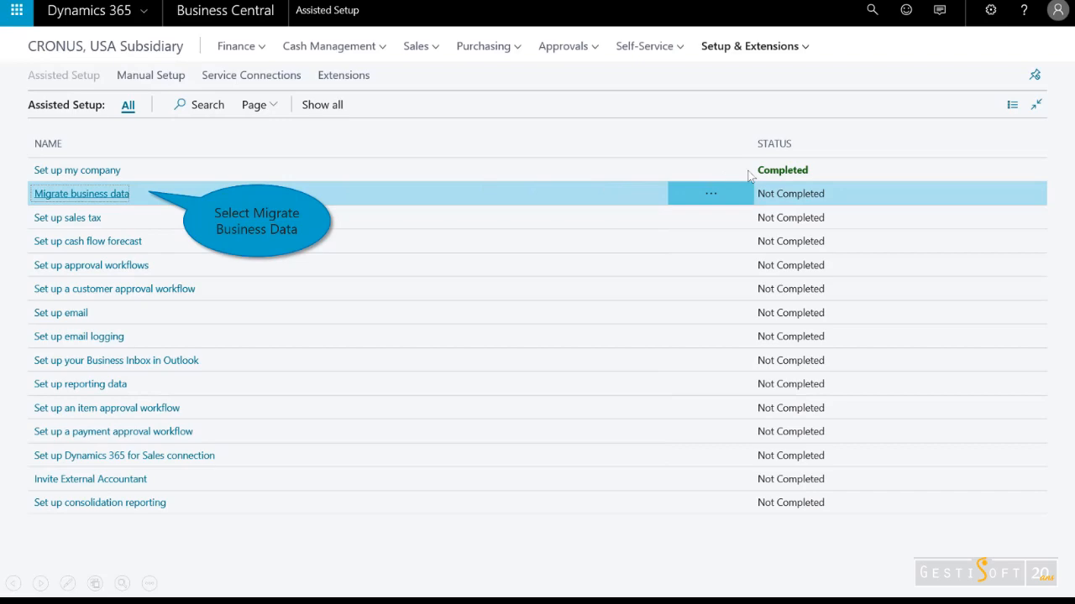
mouse_move(86, 207)
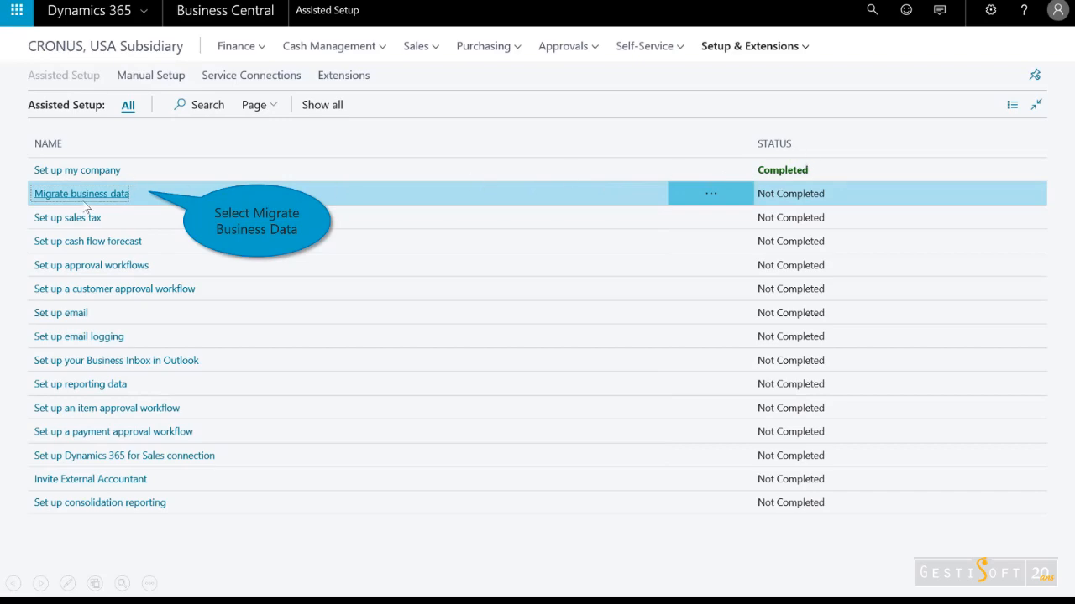
click(82, 193)
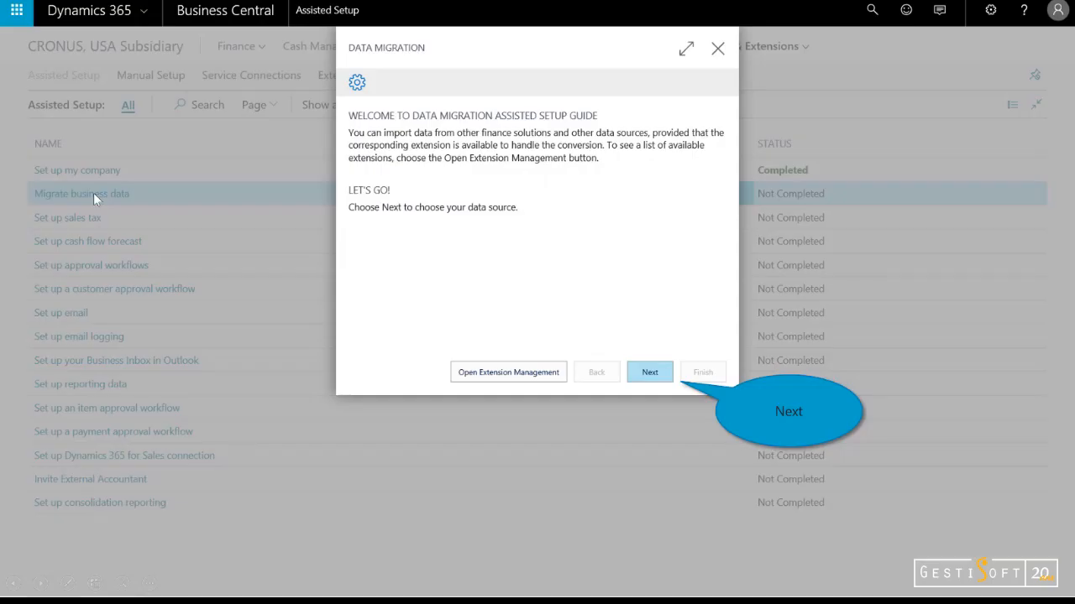
click(649, 372)
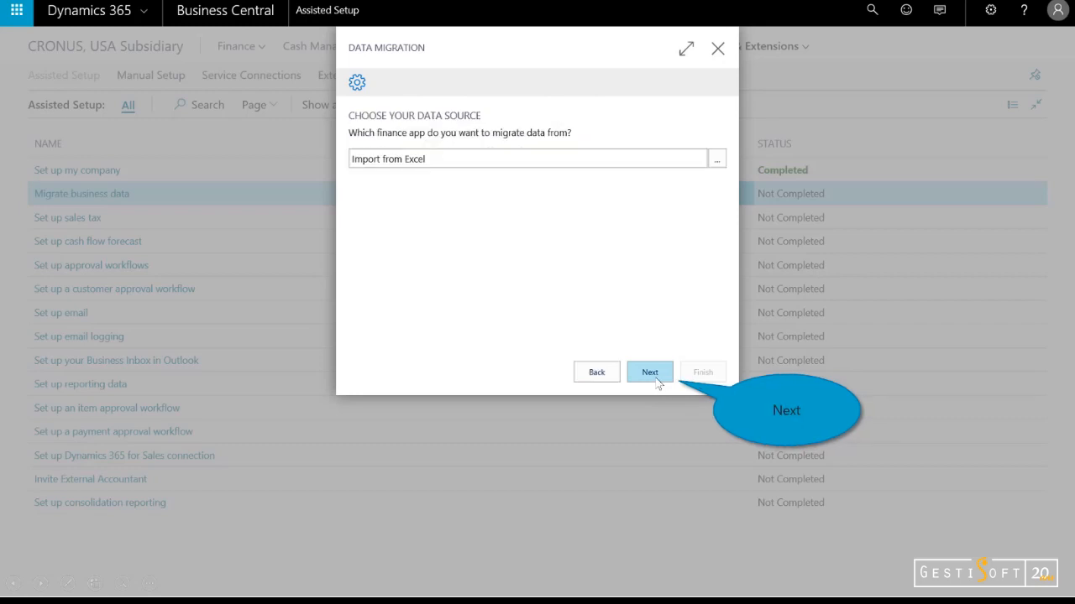
mouse_move(713, 188)
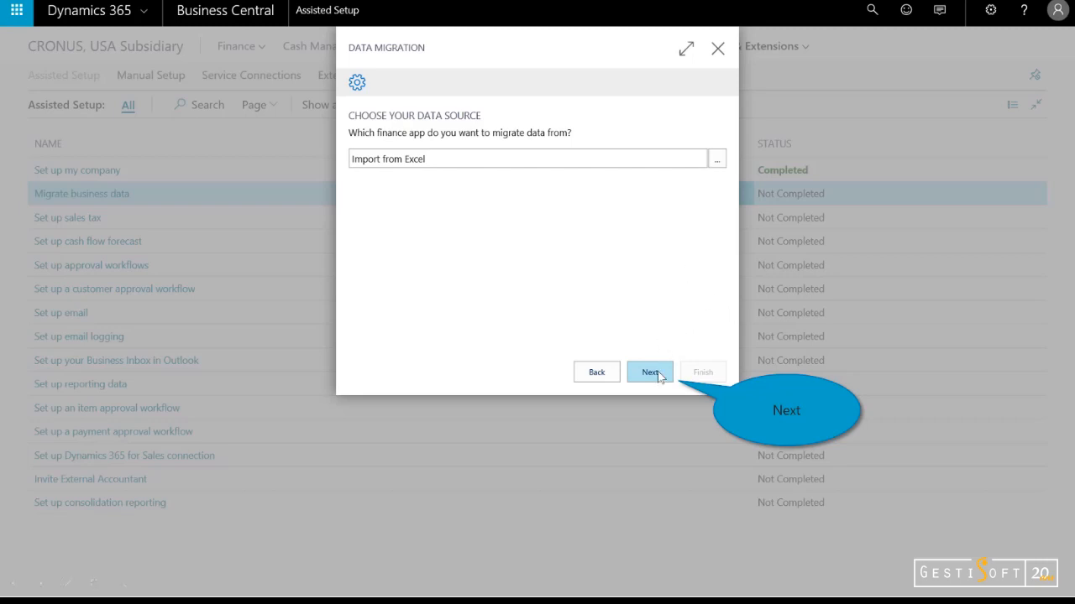
click(650, 372)
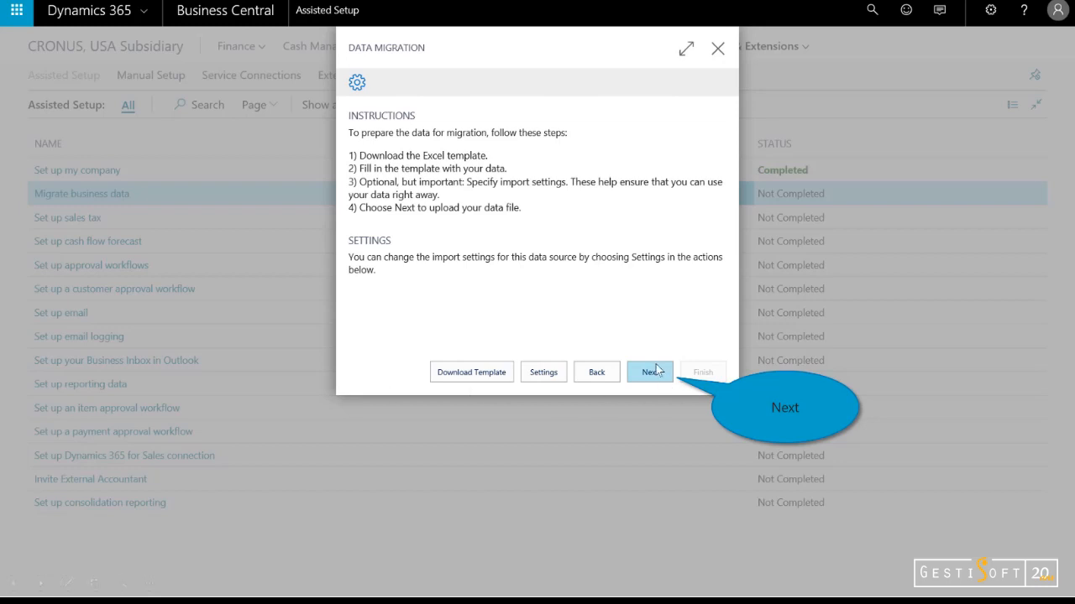
Upload the MLB DataImport Excel workbook to the migration guide.
click(649, 372)
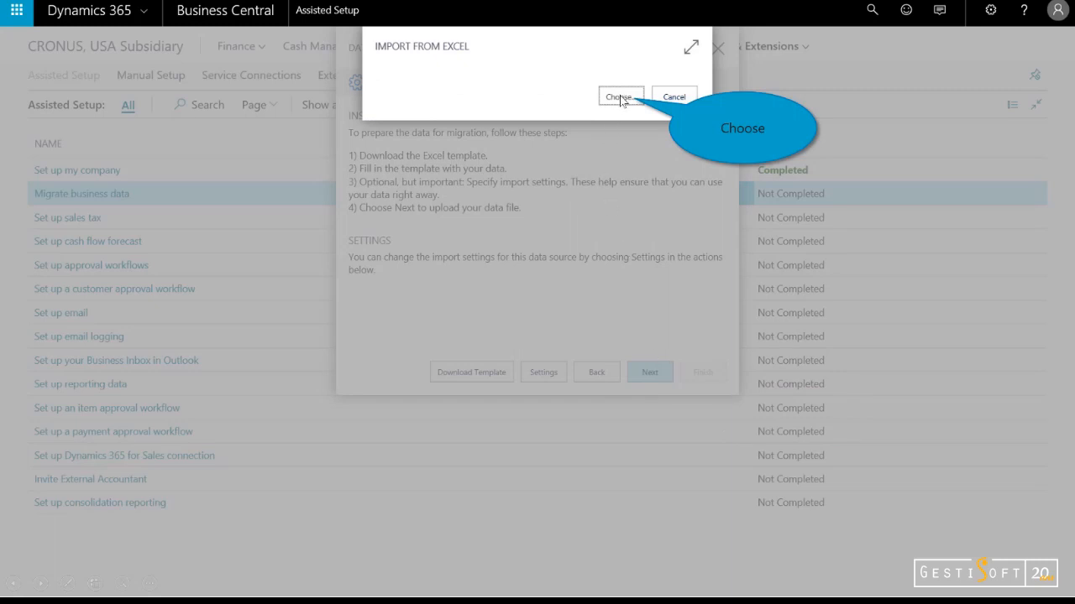
click(620, 96)
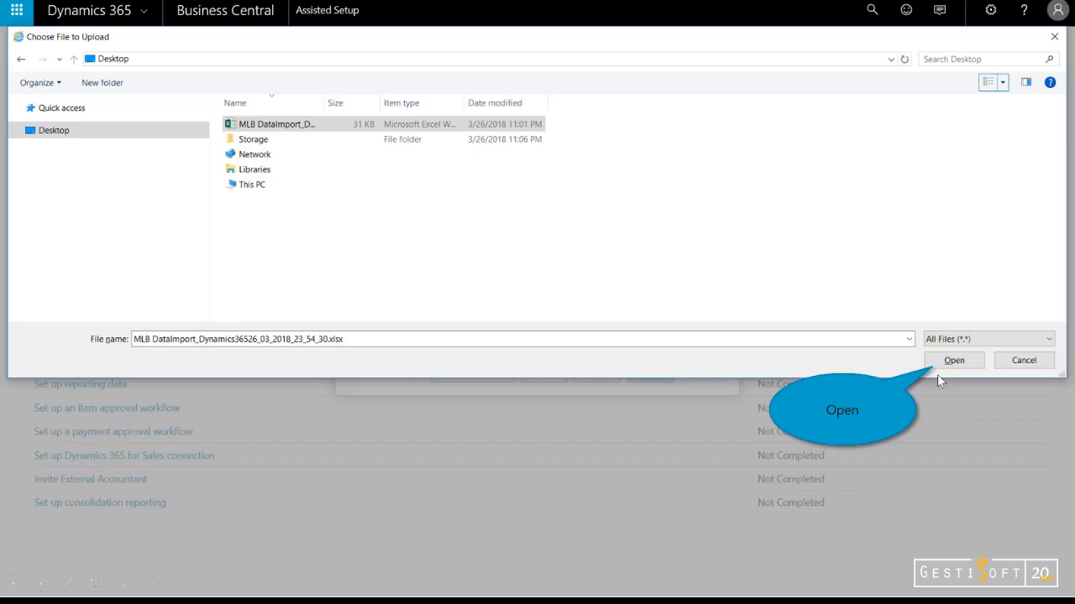
click(954, 360)
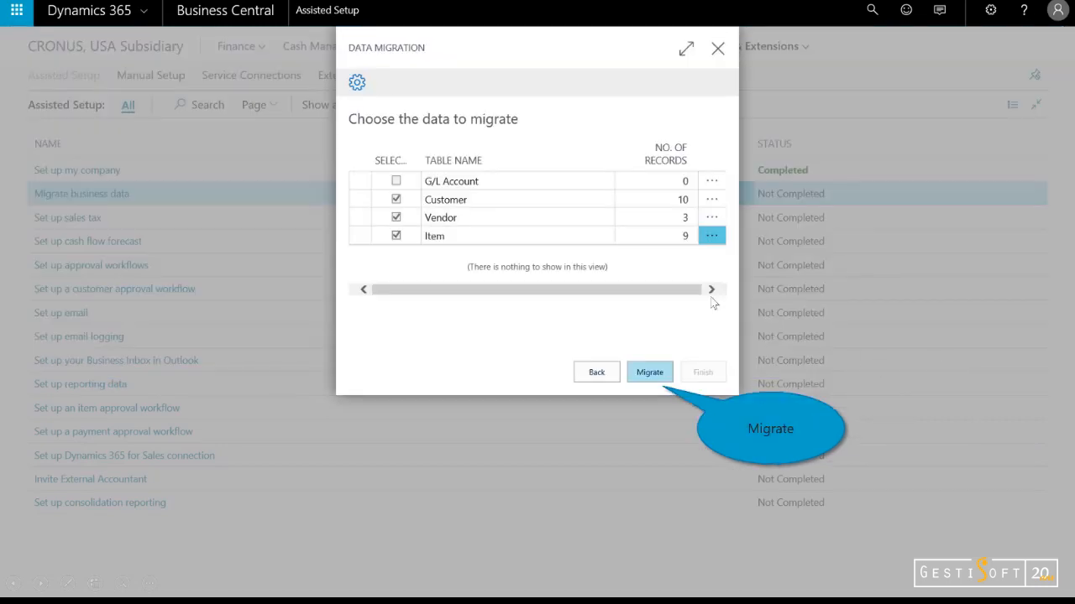
mouse_move(537, 252)
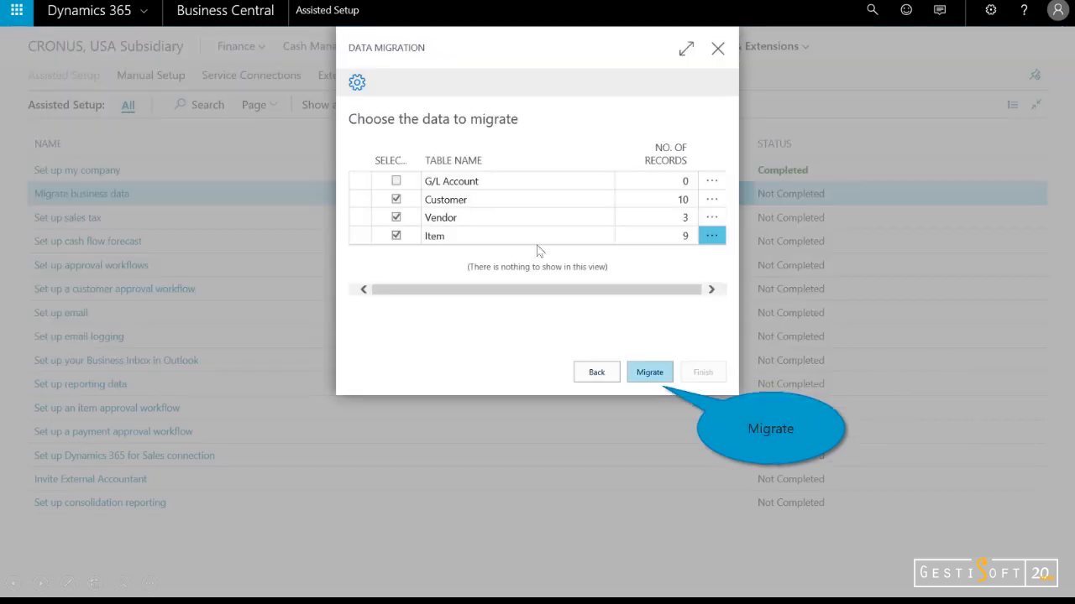
mouse_move(661, 206)
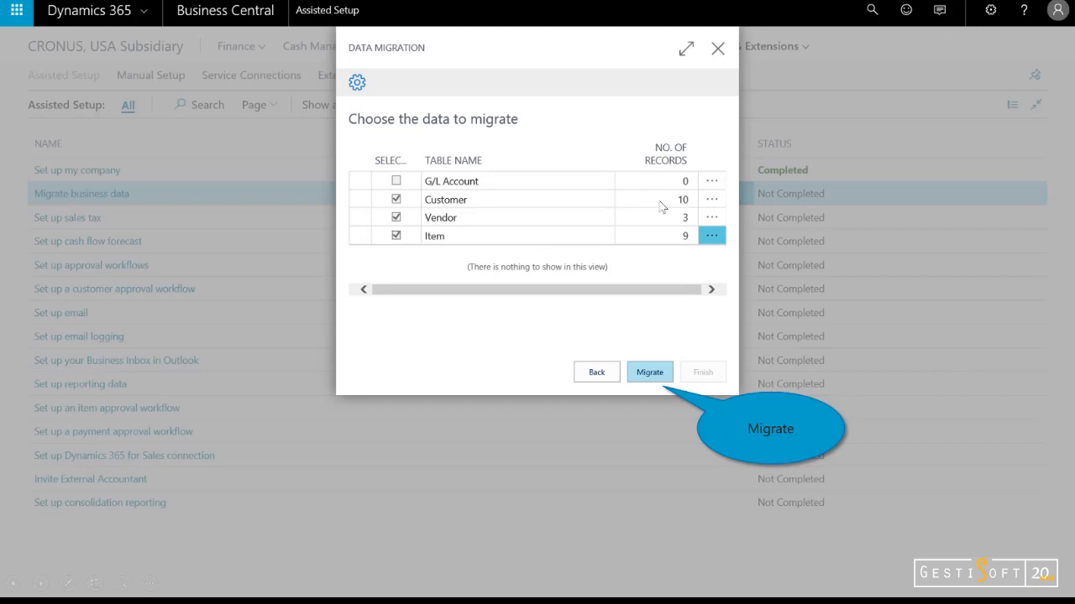
mouse_move(600, 359)
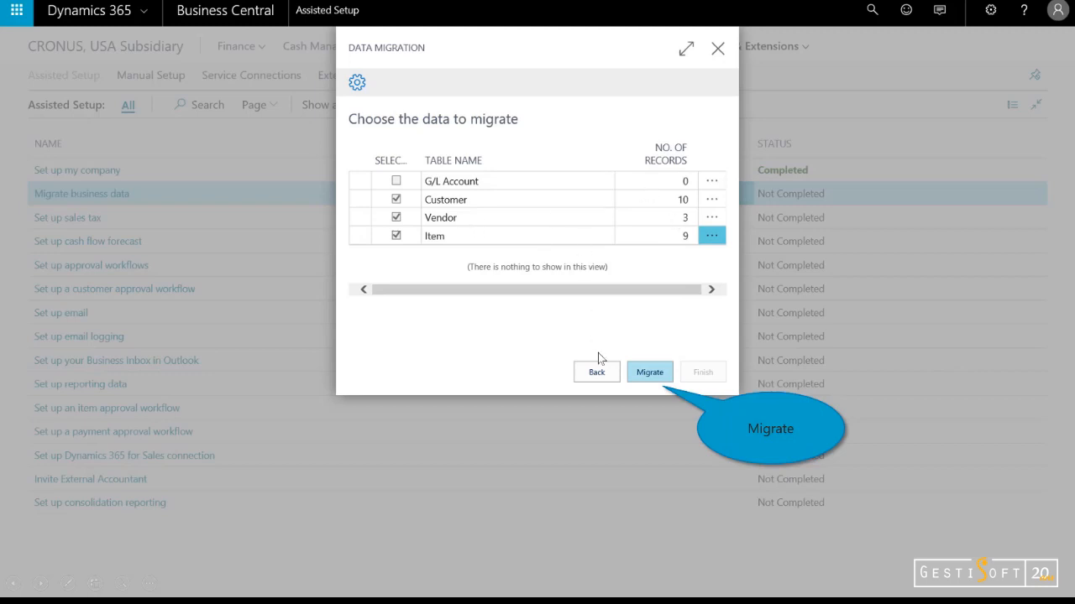
Migrate the customers, vendors and items, then finish the guide.
click(649, 372)
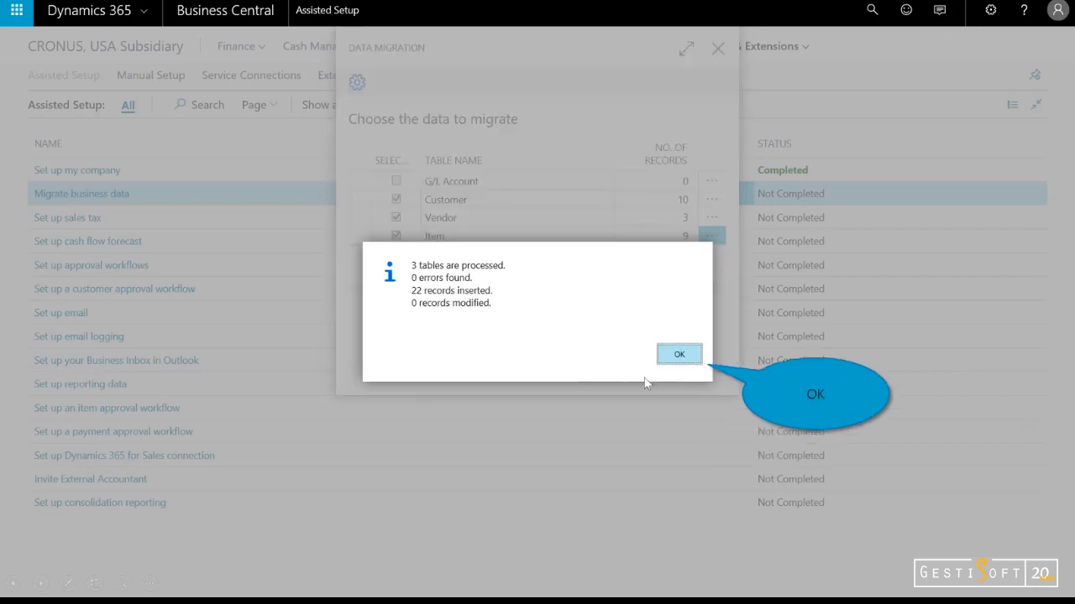
click(678, 353)
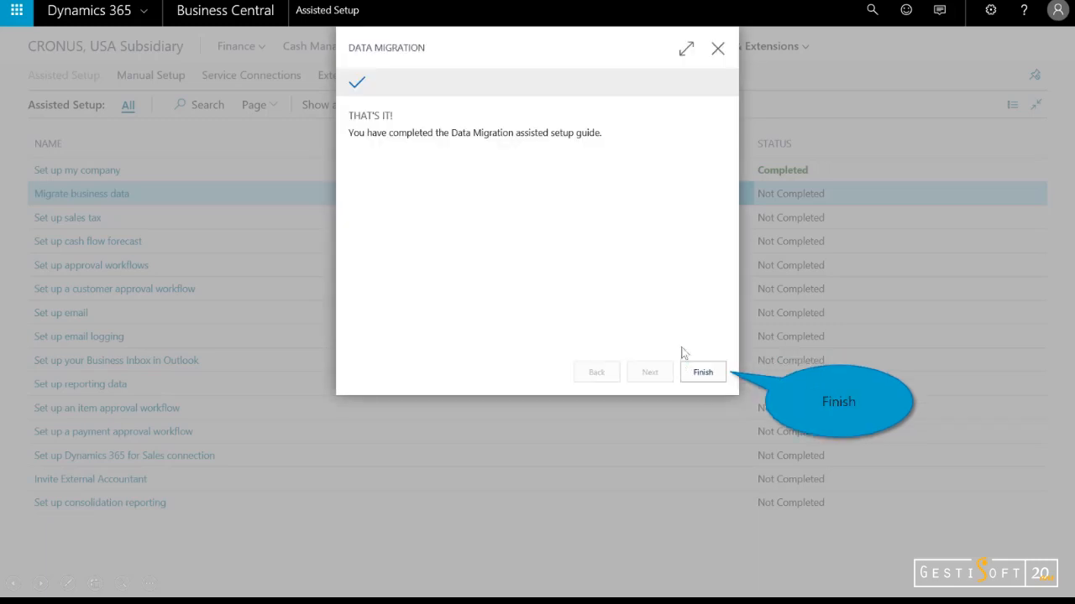
click(702, 372)
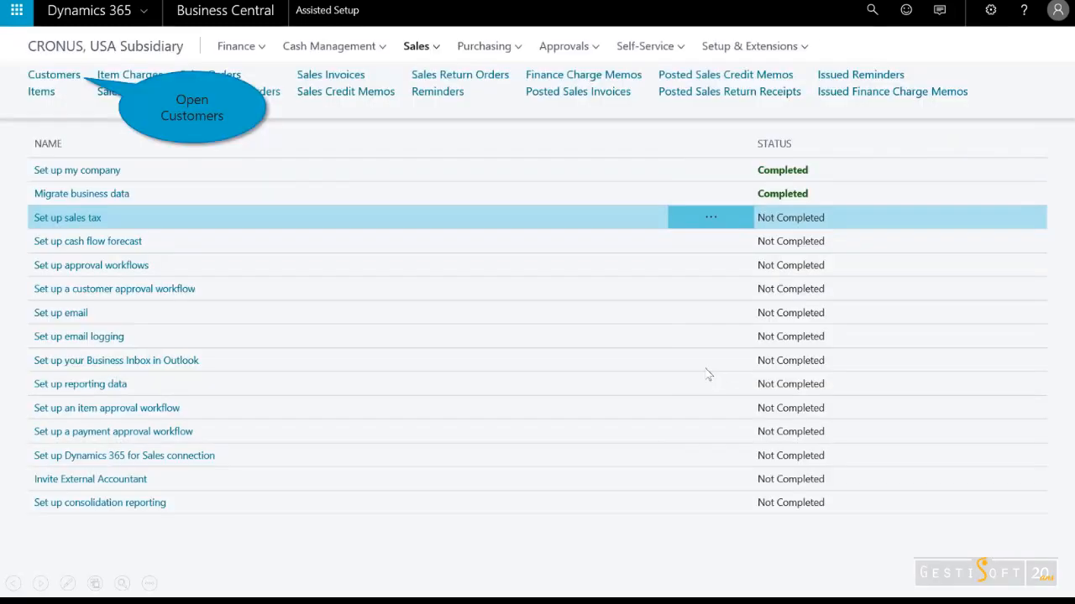
mouse_move(63, 89)
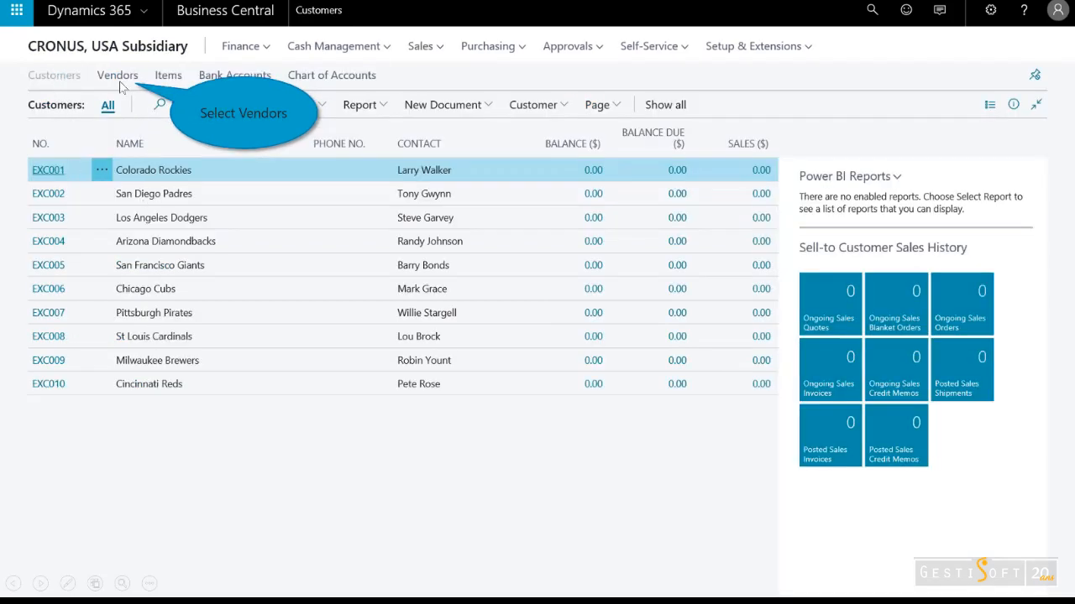
View the three imported vendors, then the nine imported items.
click(117, 75)
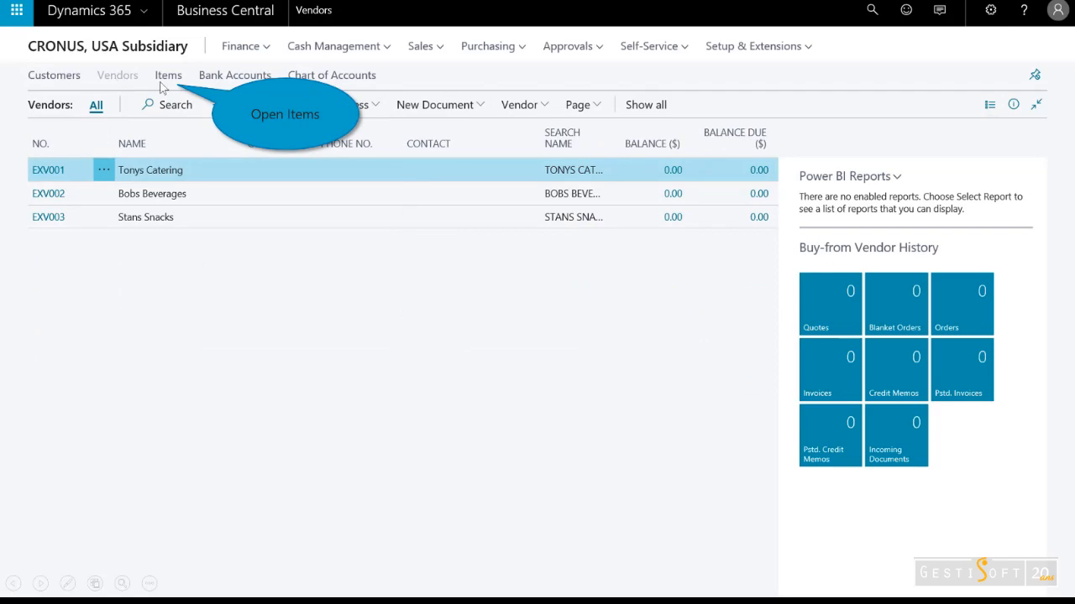
click(168, 74)
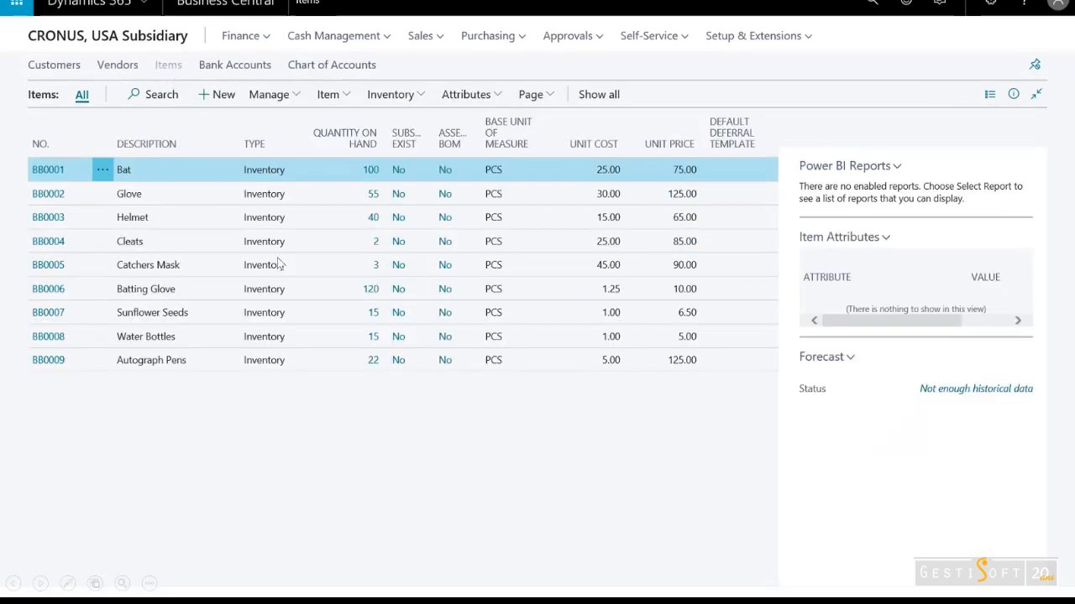